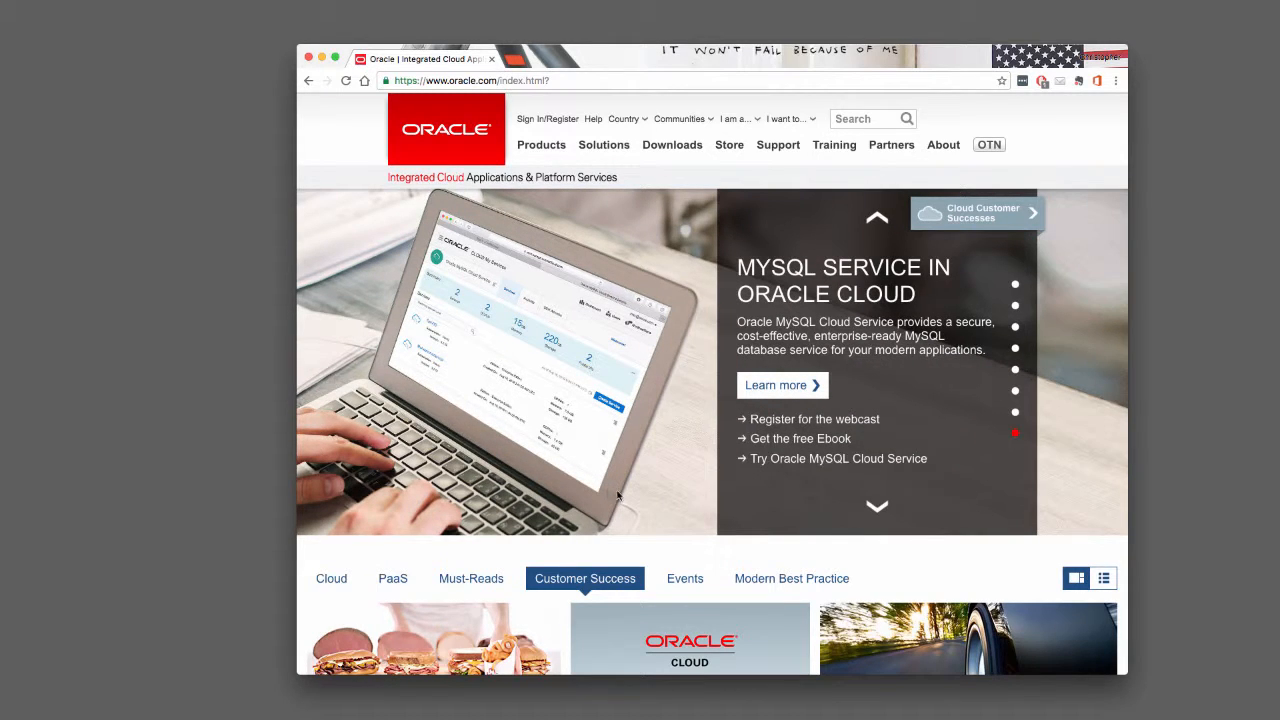
pyautogui.moveTo(616, 492)
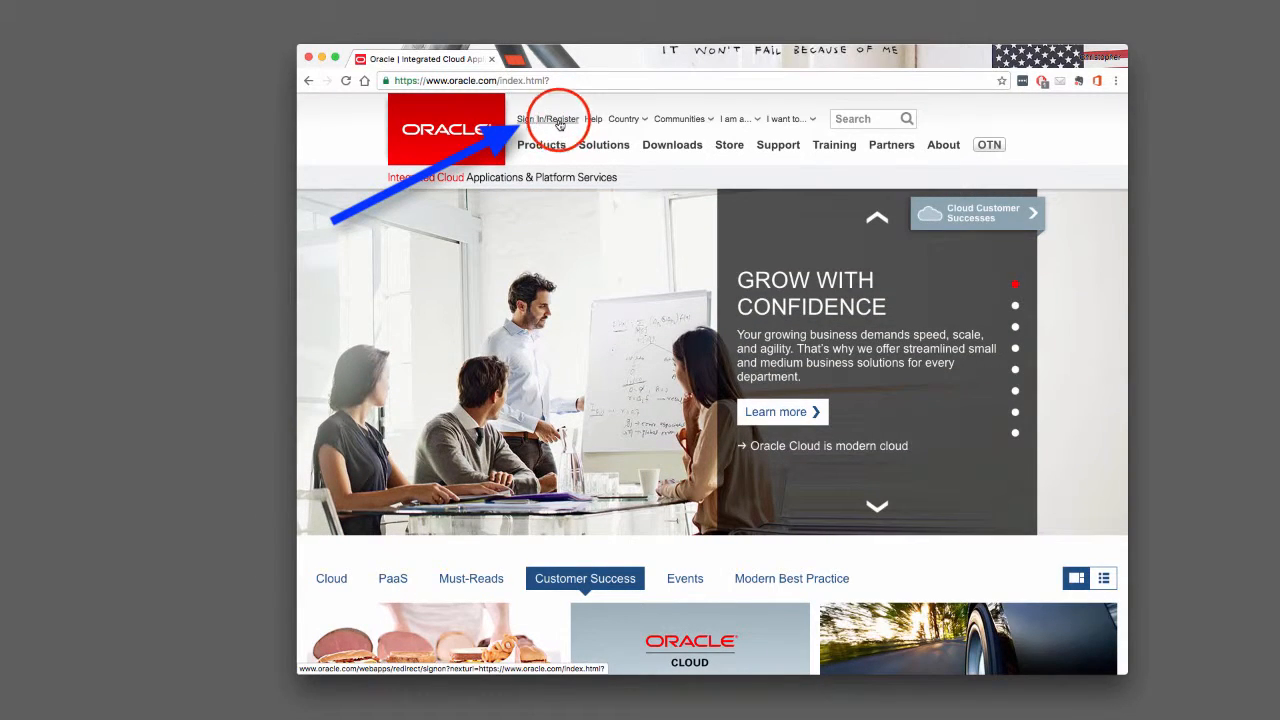
# Step: Go to the Oracle sign-in page and choose to create a new account
pyautogui.click(548, 120)
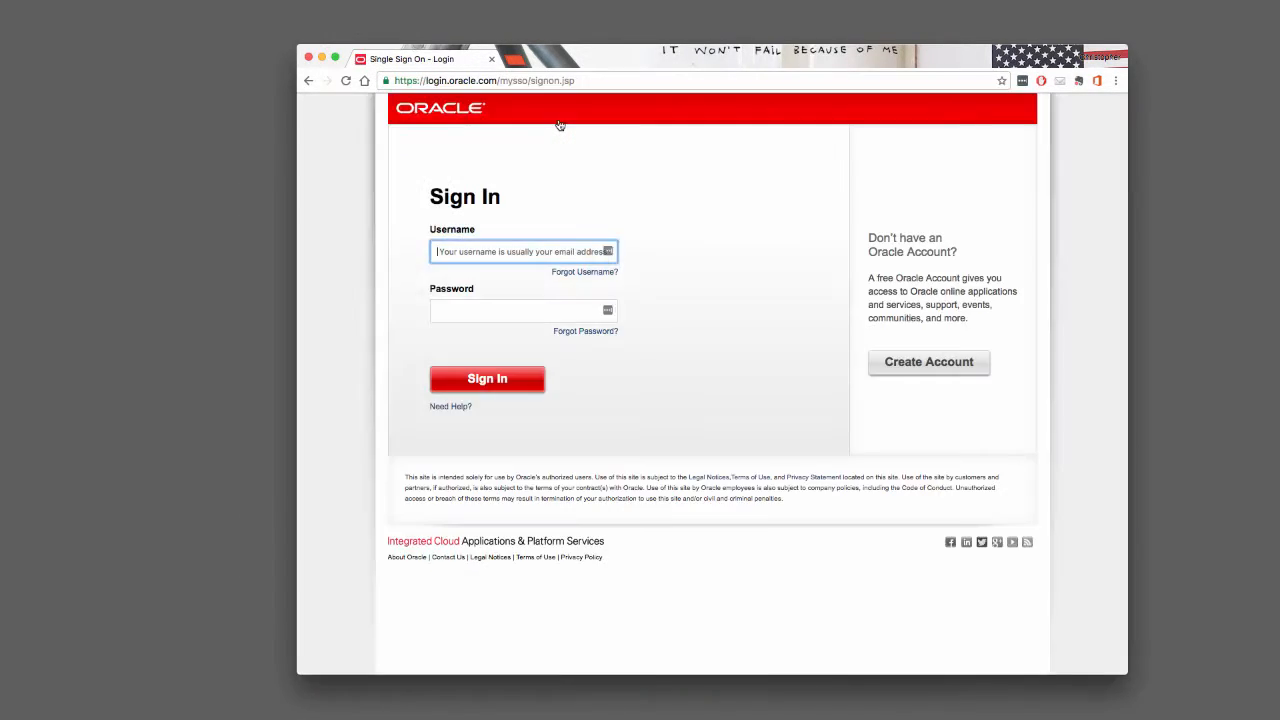
pyautogui.moveTo(928, 360)
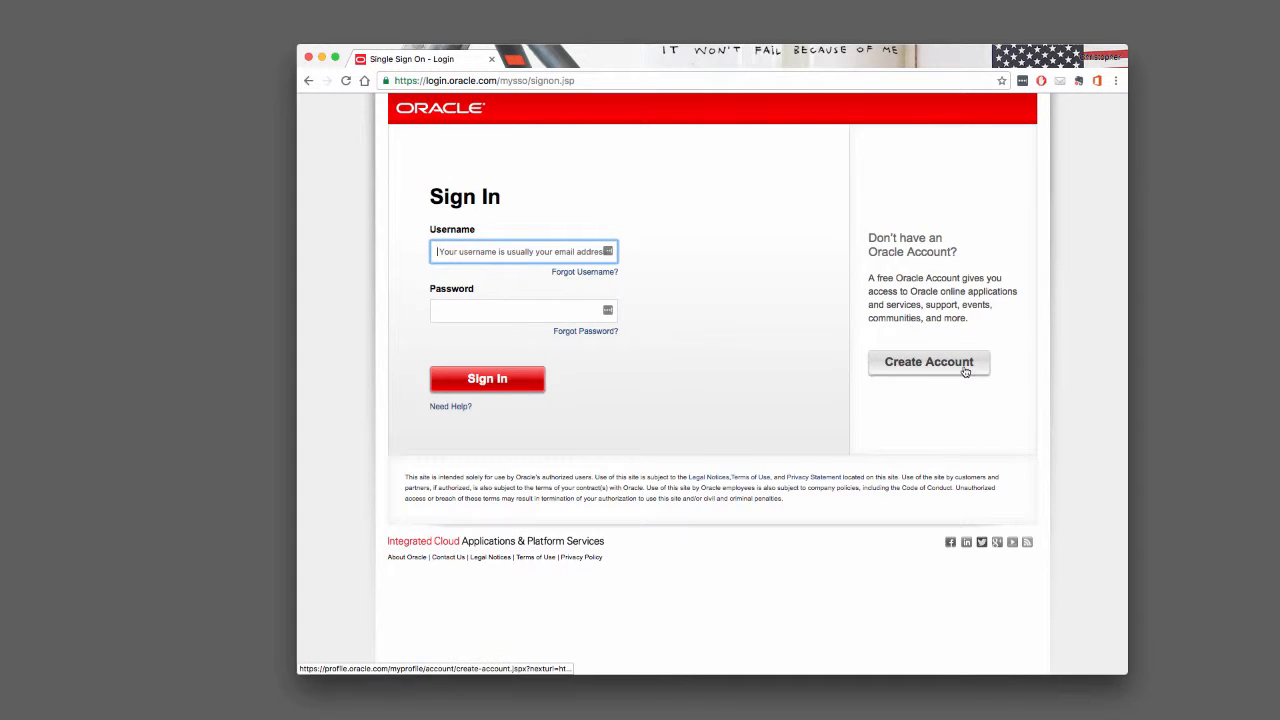
pyautogui.click(928, 360)
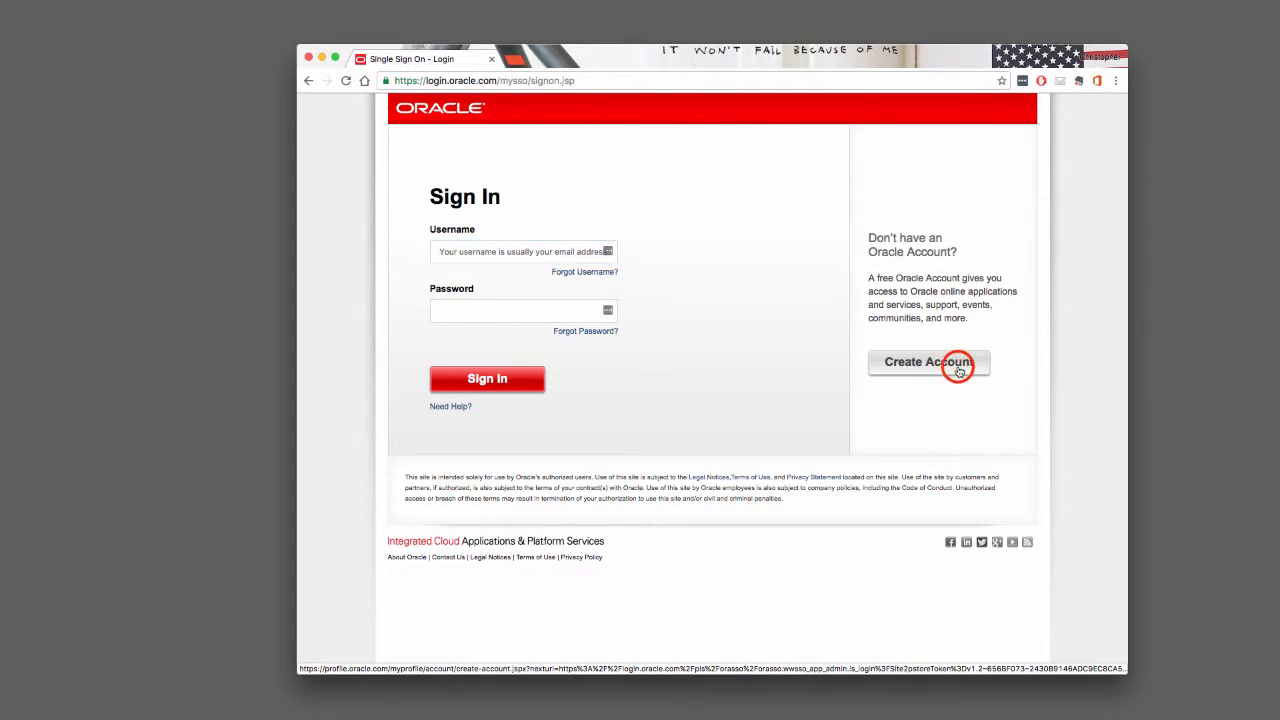
# Step: Review the new-account registration form down to its Create Account button
pyautogui.click(928, 362)
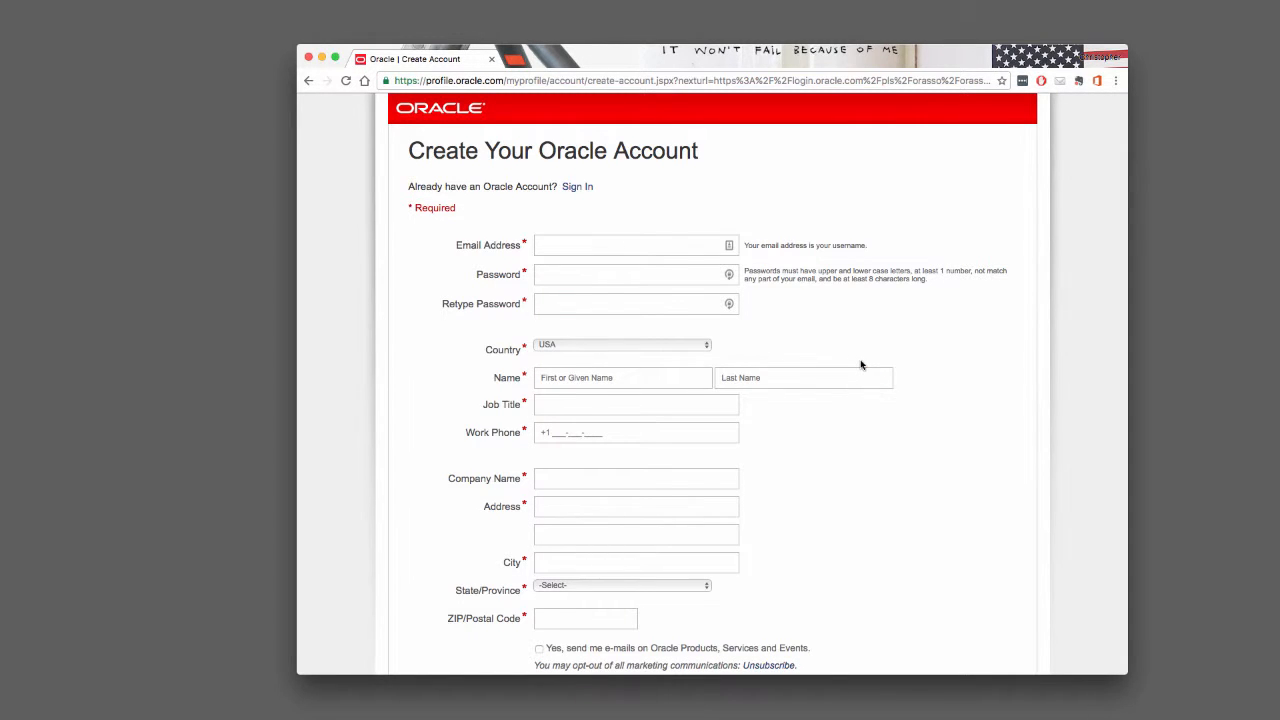
pyautogui.moveTo(884, 360)
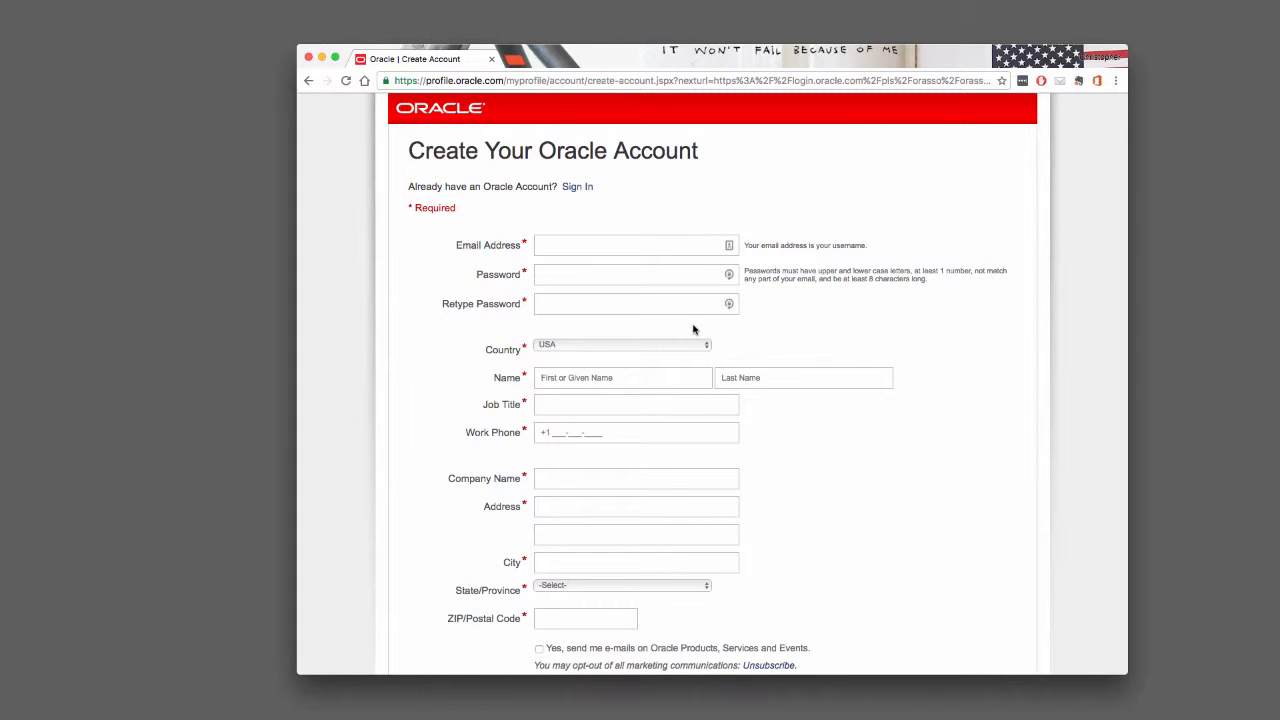
pyautogui.scroll(-3)
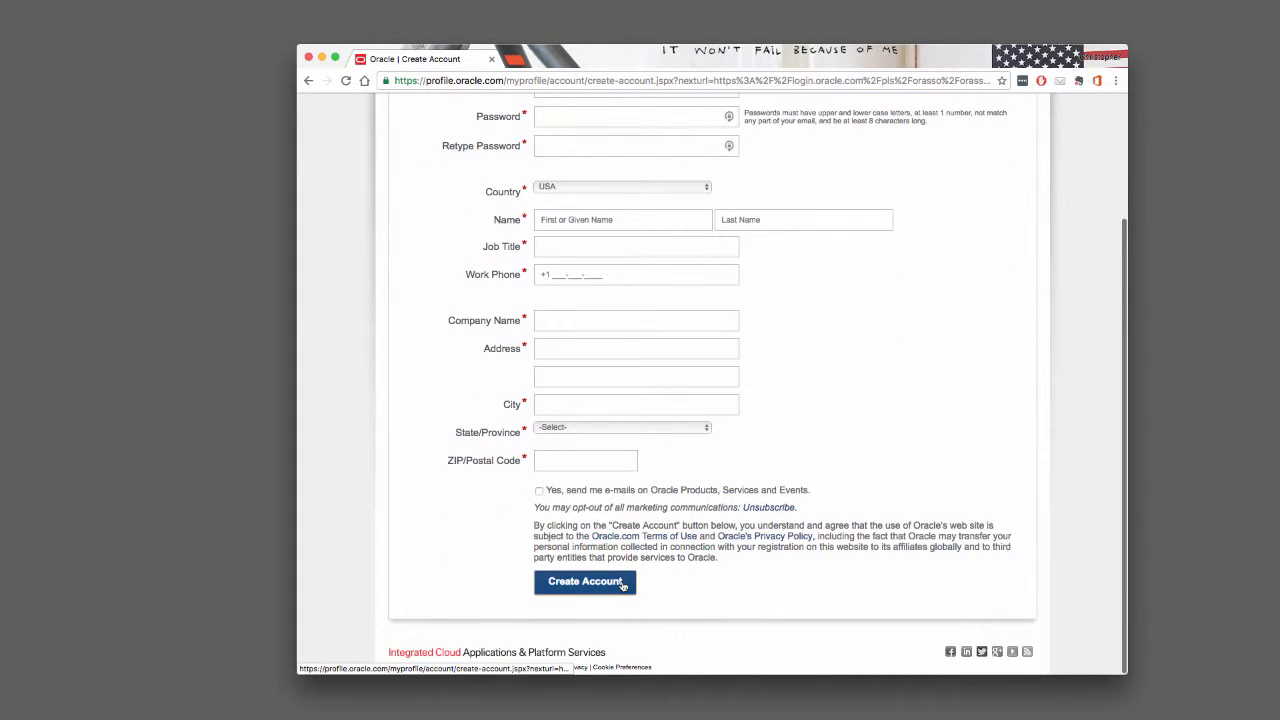
pyautogui.click(584, 582)
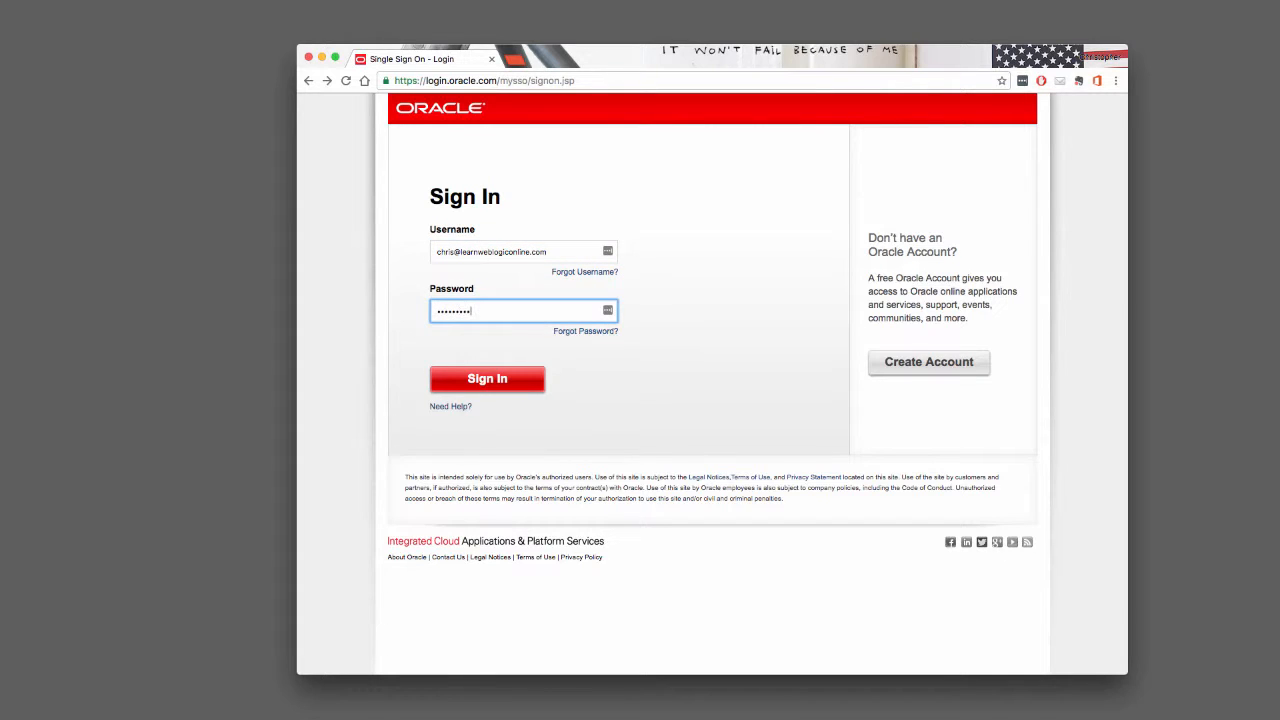
# Step: Sign in with the entered Oracle username and password
pyautogui.click(488, 378)
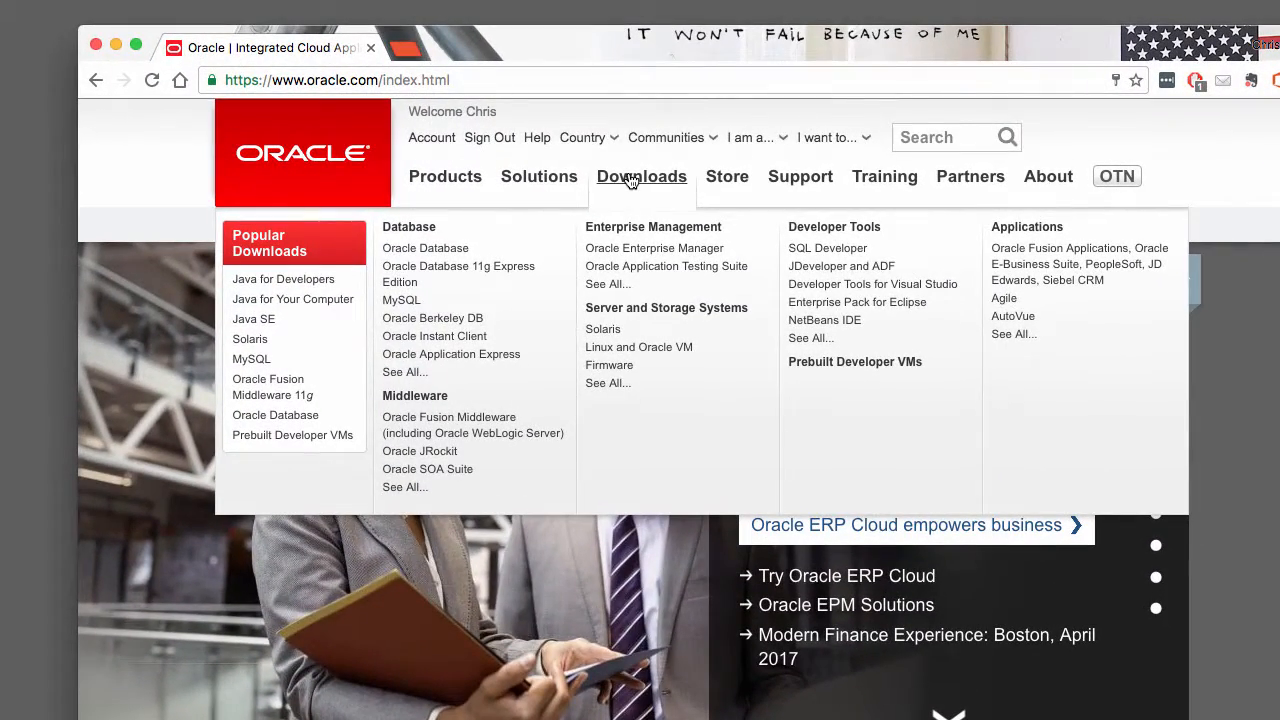
pyautogui.moveTo(618, 308)
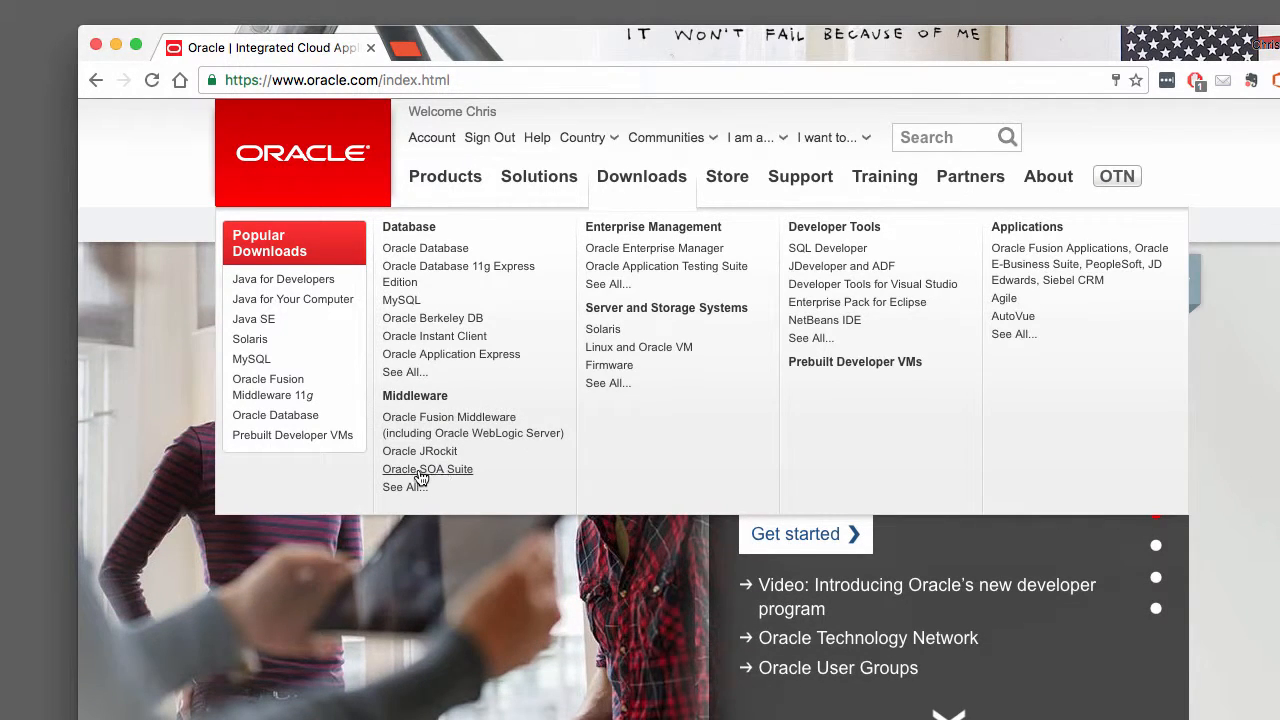
# Step: Choose Oracle SOA Suite under Middleware in the Downloads menu
pyautogui.click(428, 468)
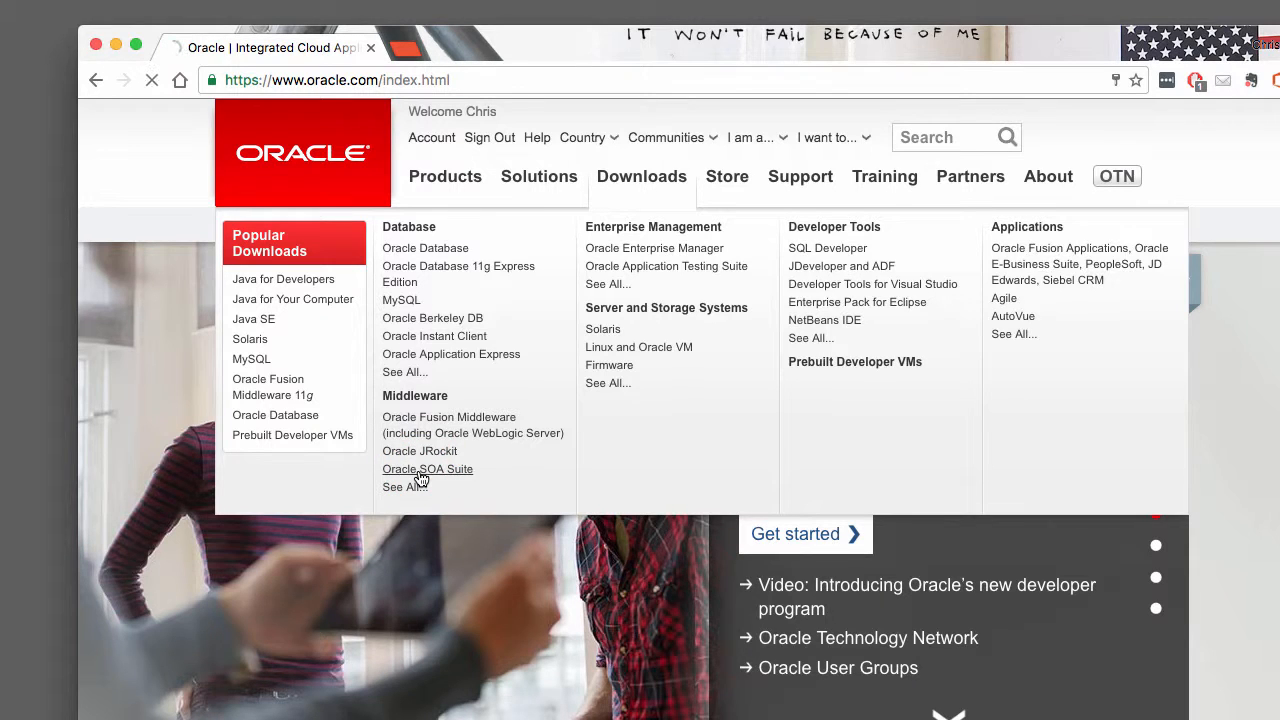
# Step: Load the Oracle SOA Suite 12.2.1.2.0 QuickStart Download page
pyautogui.click(428, 468)
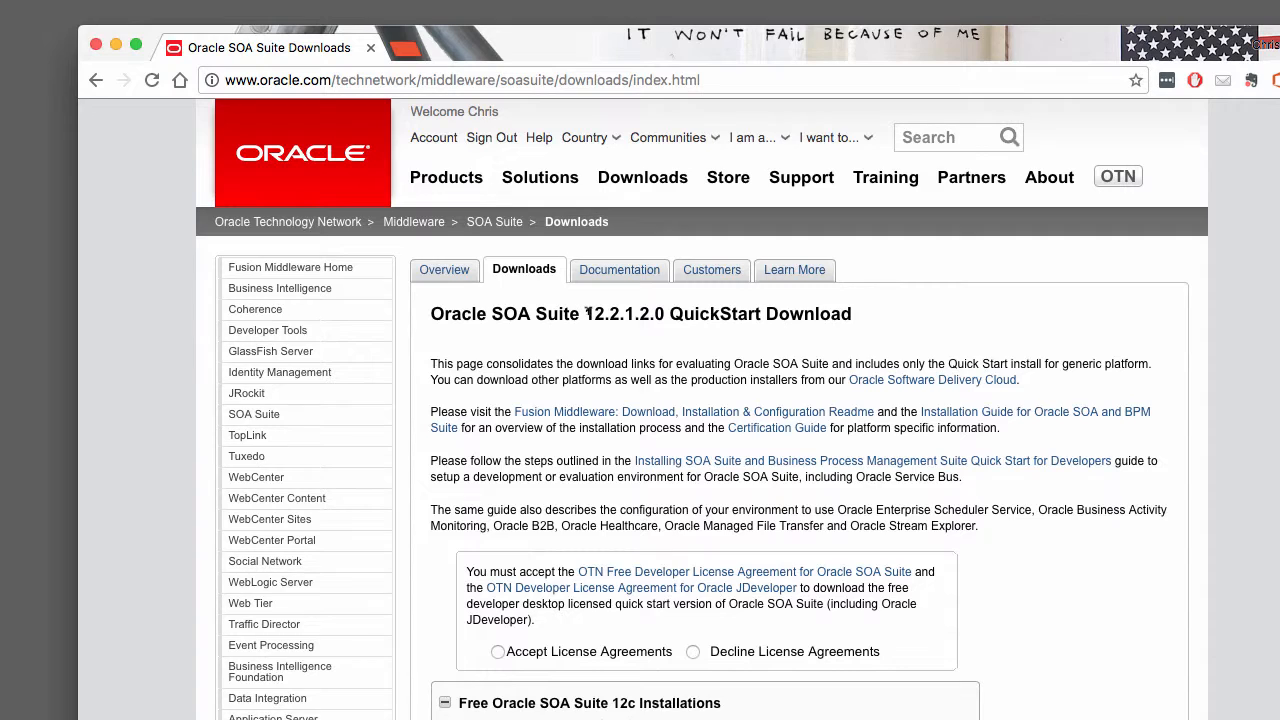
pyautogui.moveTo(628, 332)
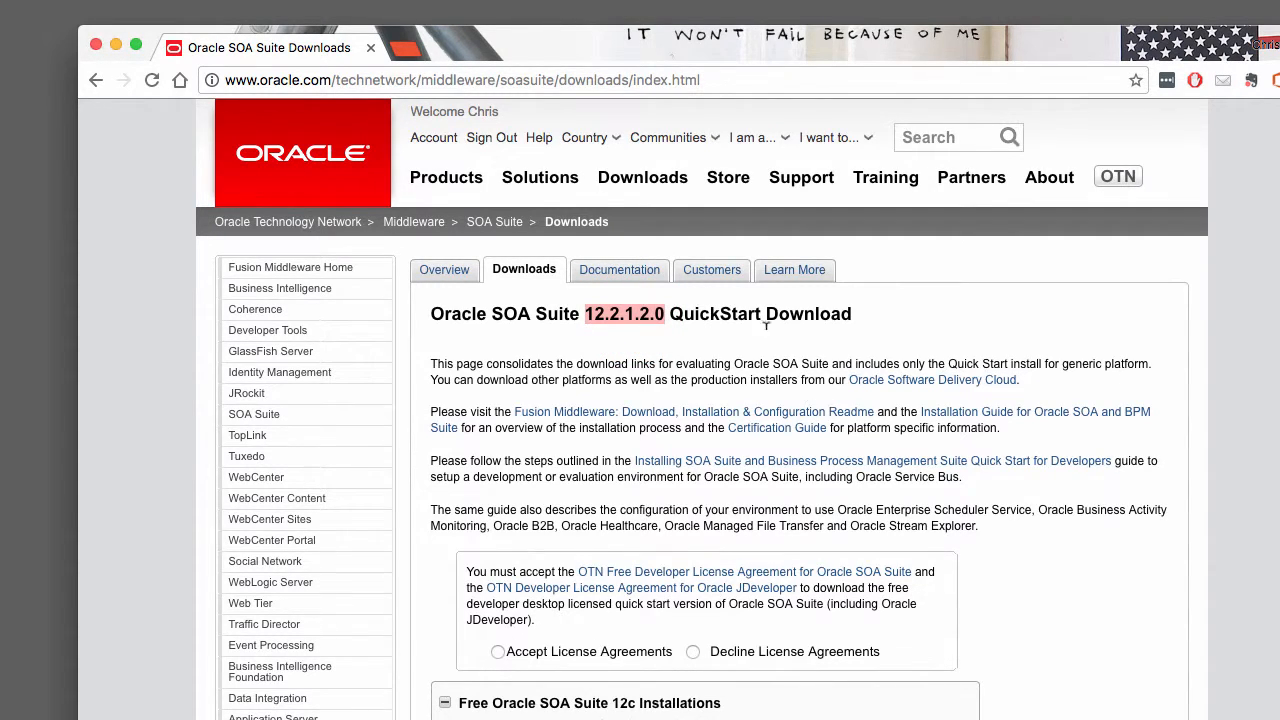
pyautogui.moveTo(724, 404)
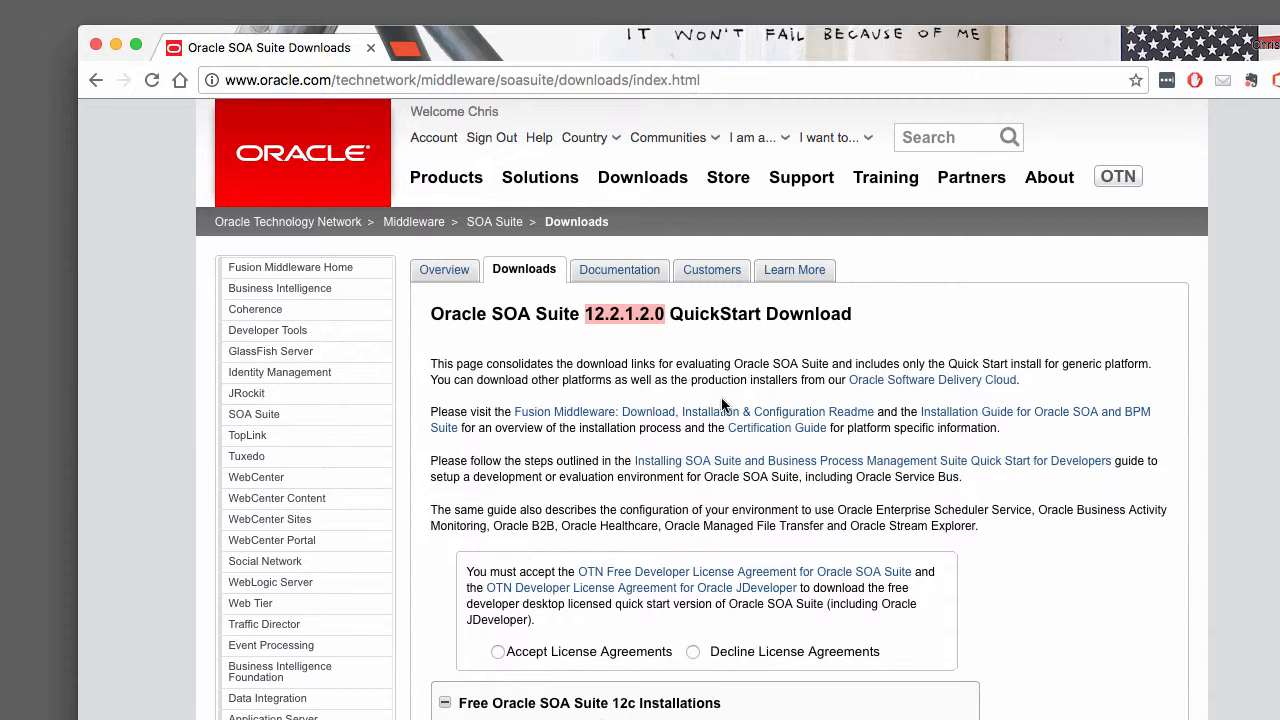
pyautogui.scroll(-3)
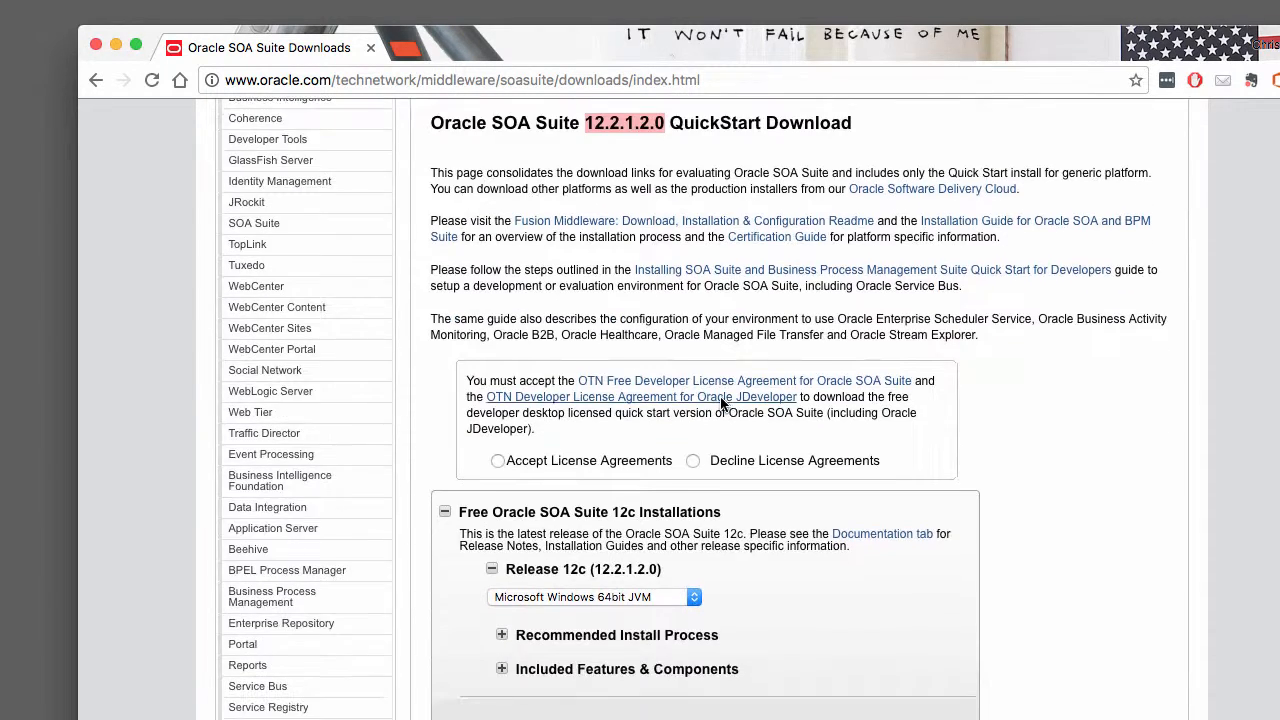
pyautogui.scroll(-3)
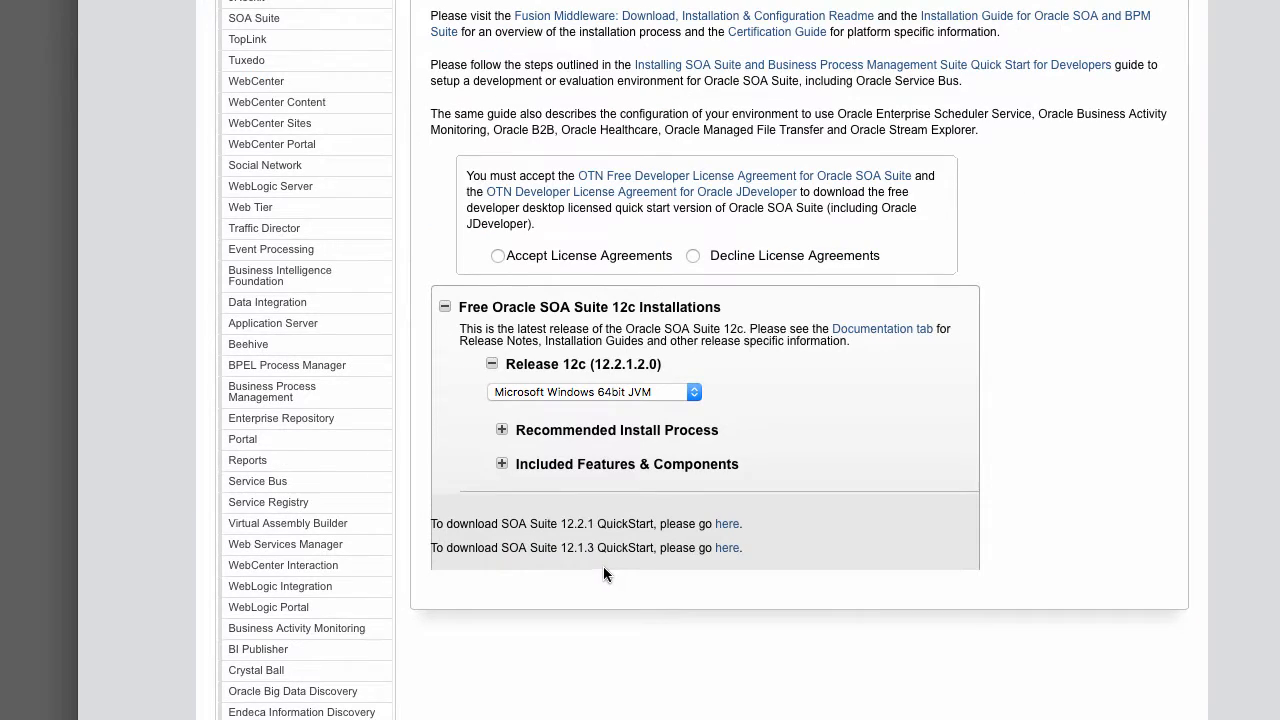
pyautogui.moveTo(568, 564)
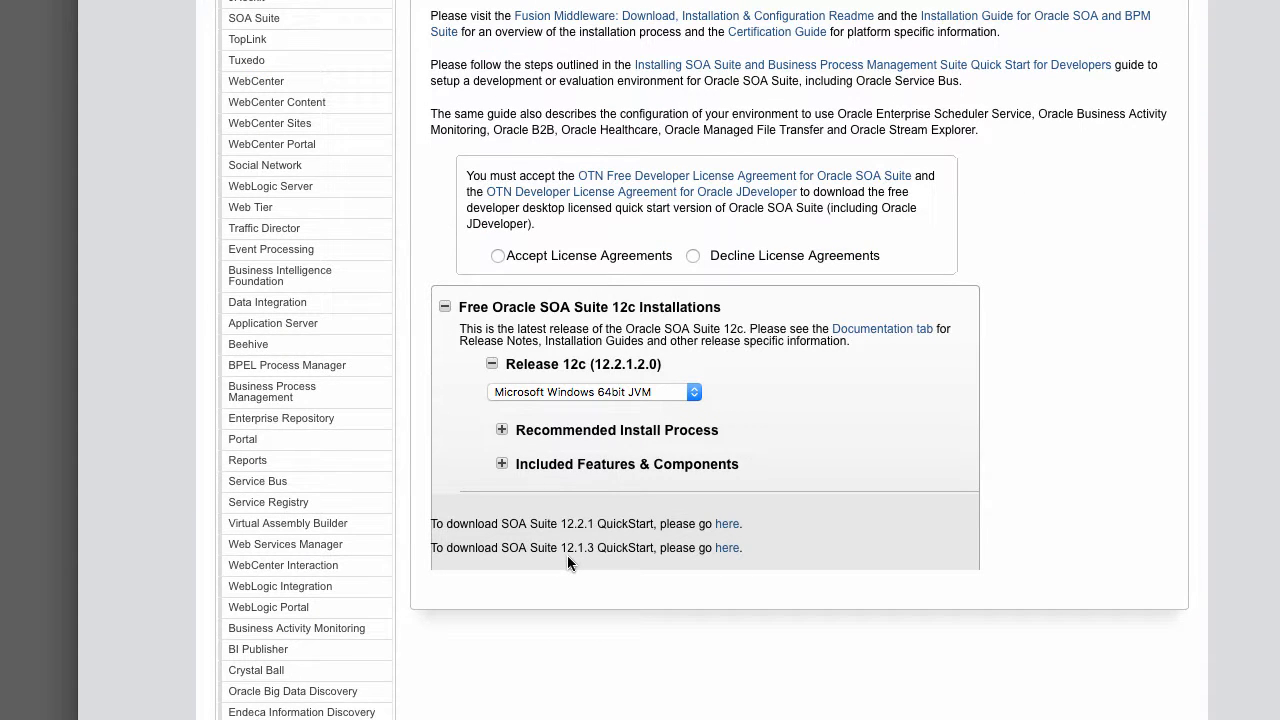
pyautogui.moveTo(582, 562)
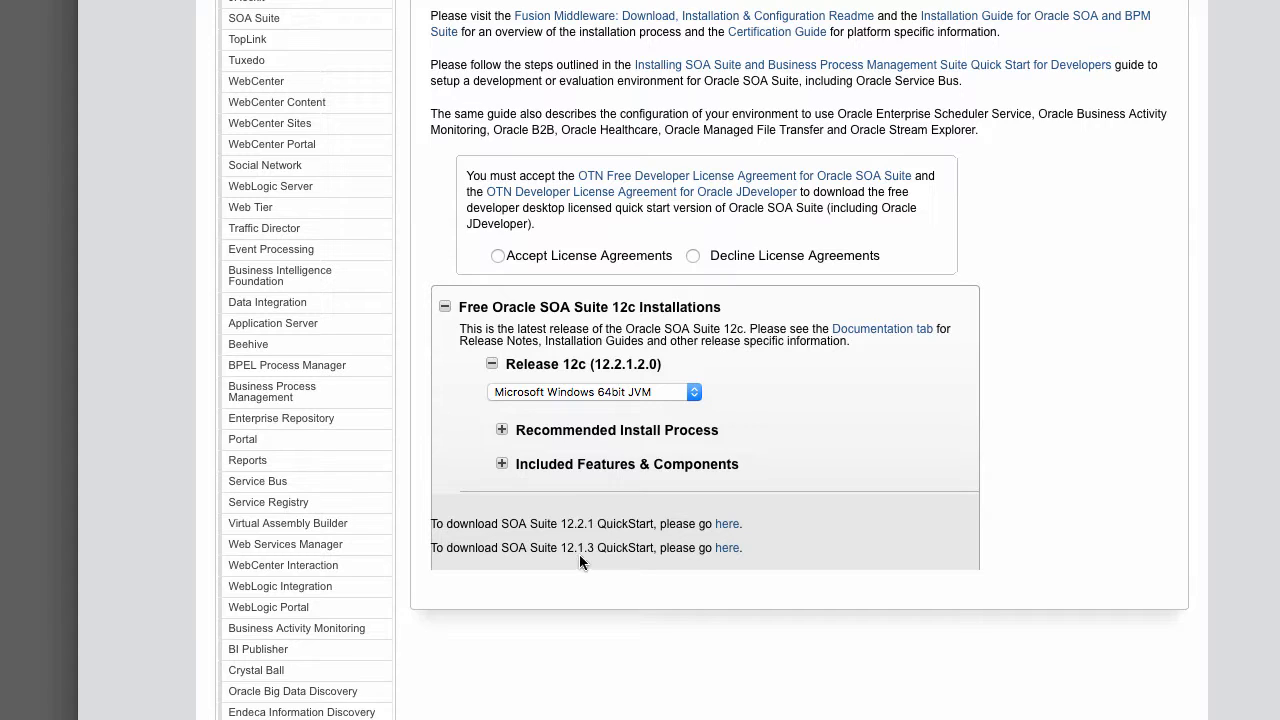
pyautogui.moveTo(588, 566)
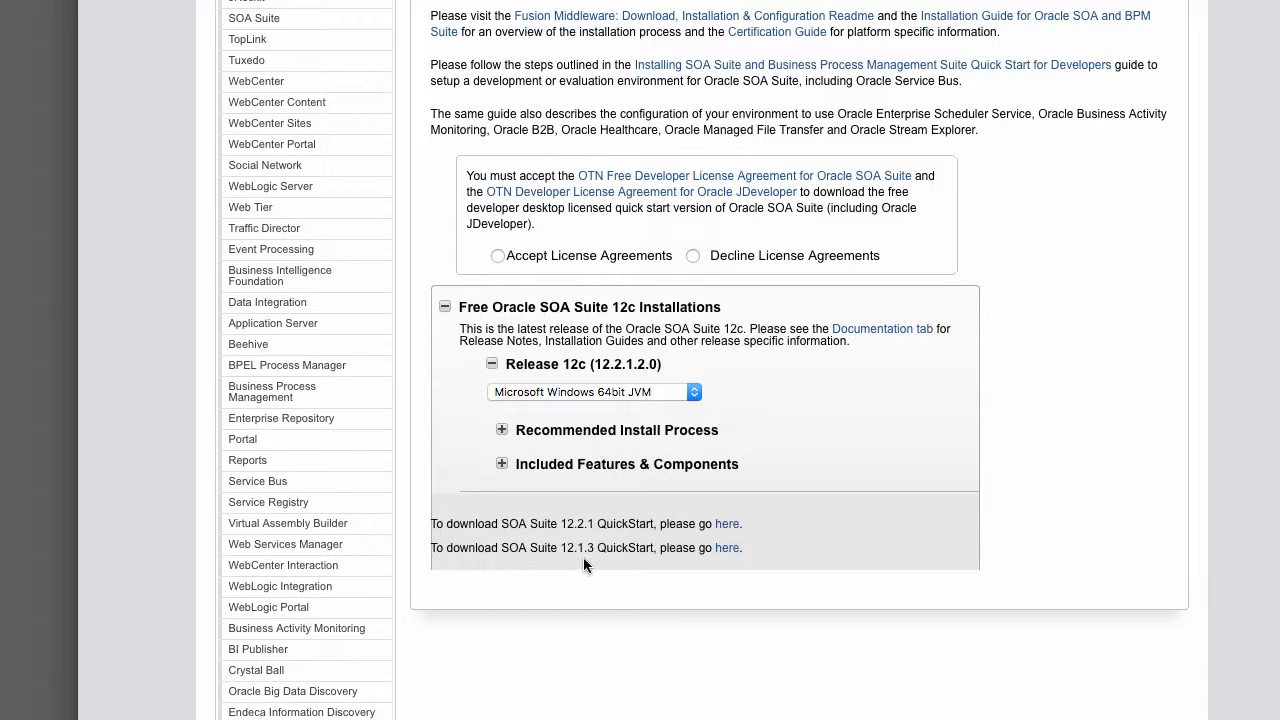
pyautogui.moveTo(548, 472)
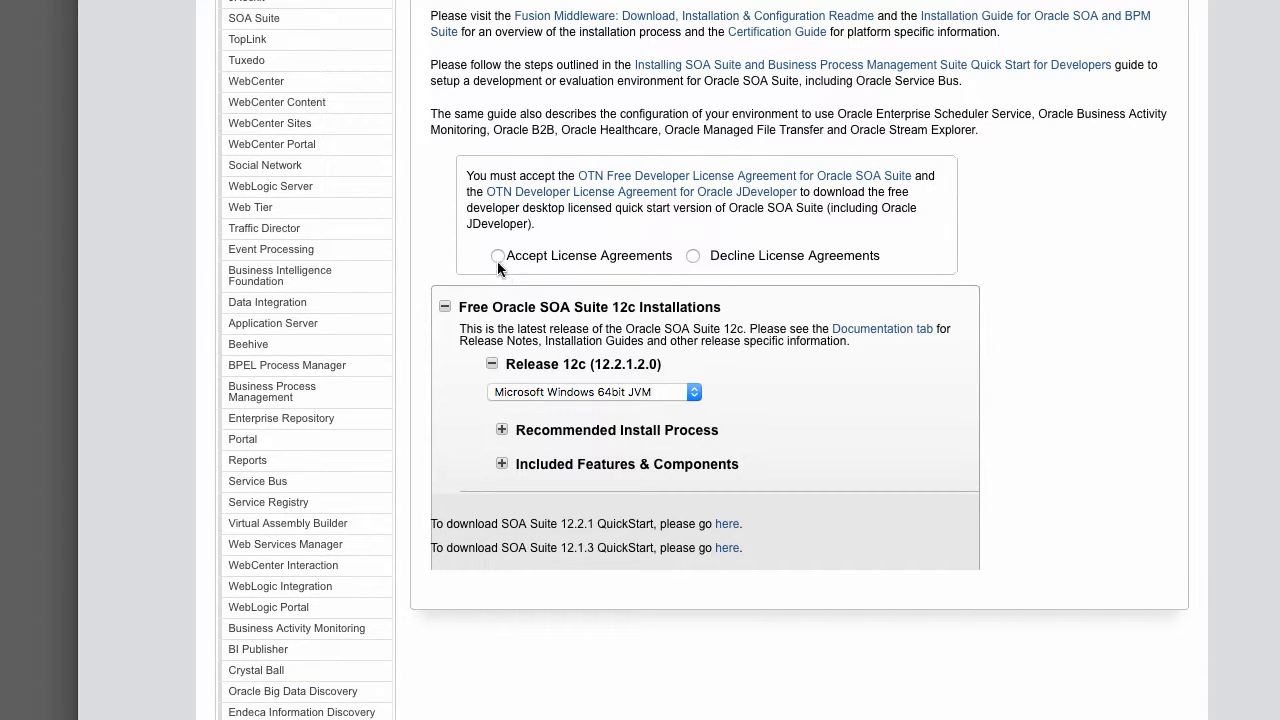
# Step: Accept the OTN license agreement for the SOA Suite download
pyautogui.click(498, 256)
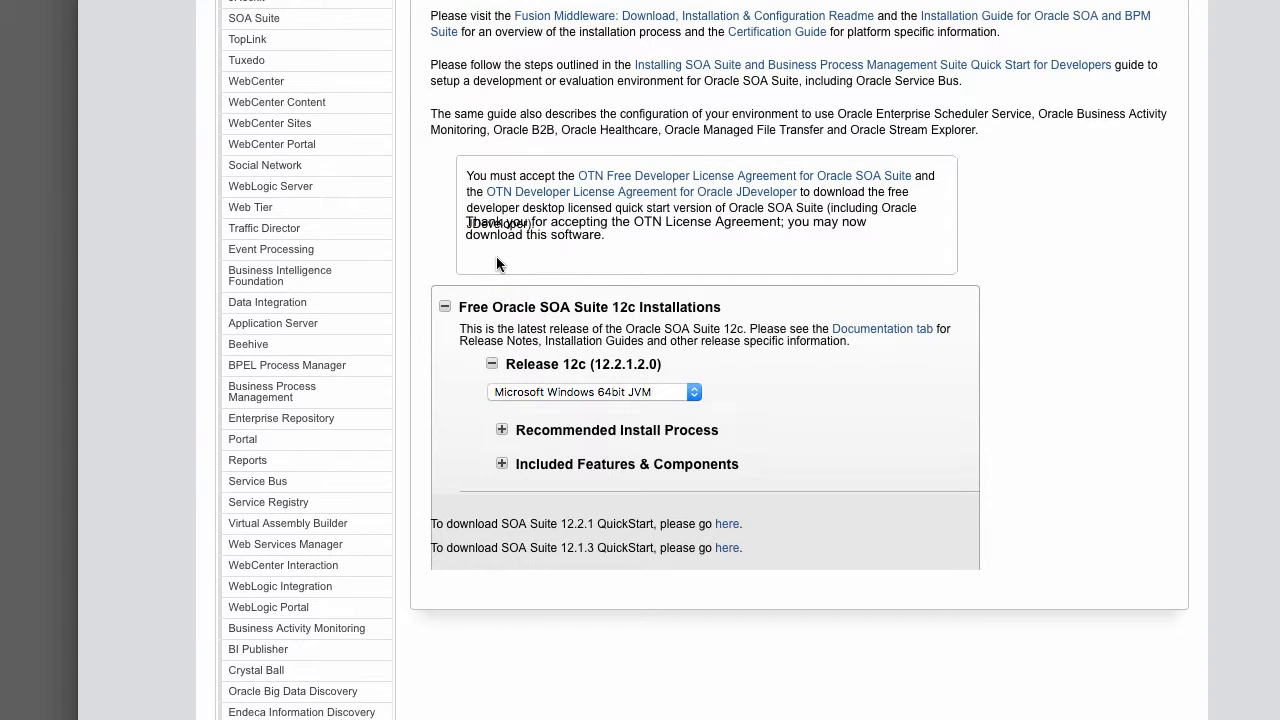
pyautogui.moveTo(640, 288)
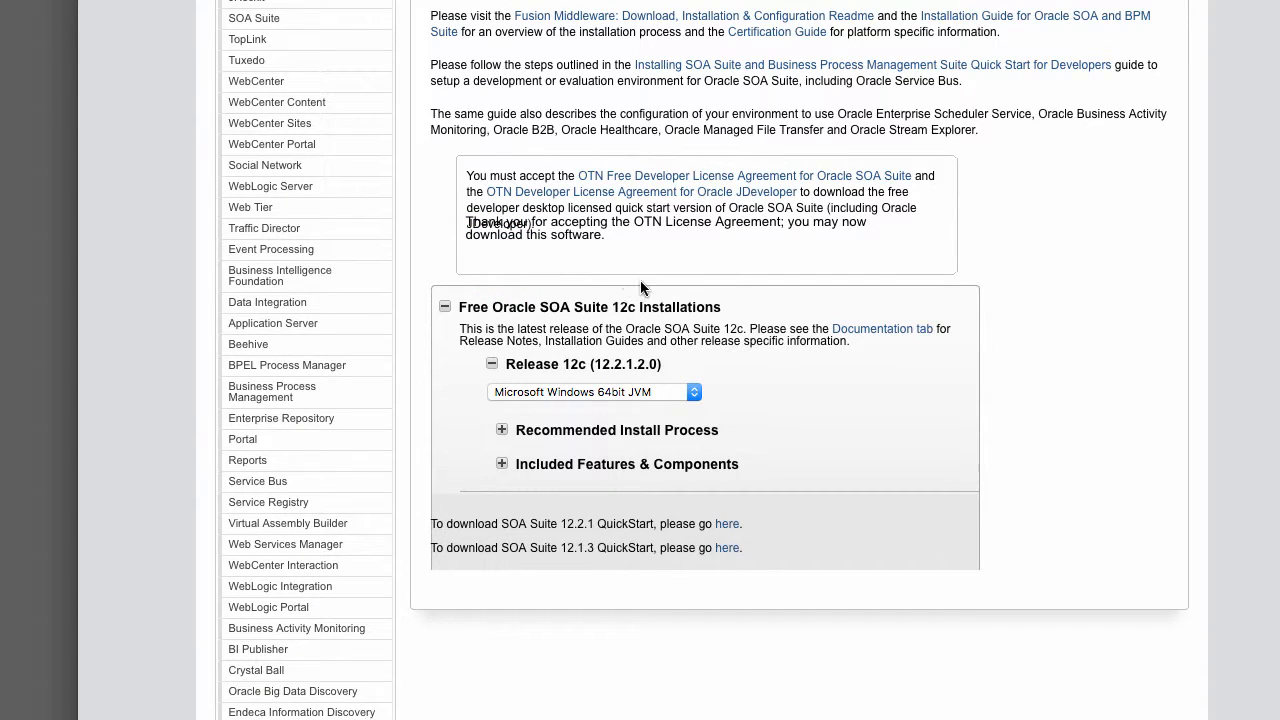
pyautogui.moveTo(616, 384)
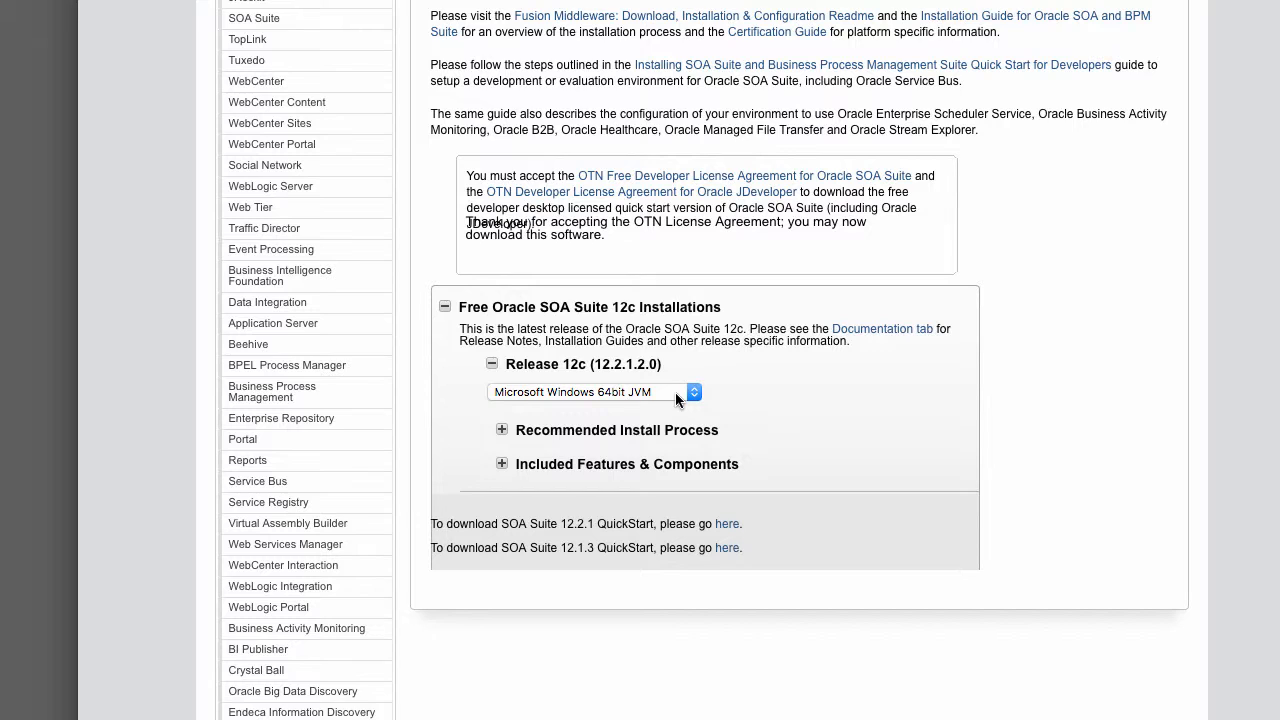
pyautogui.moveTo(668, 398)
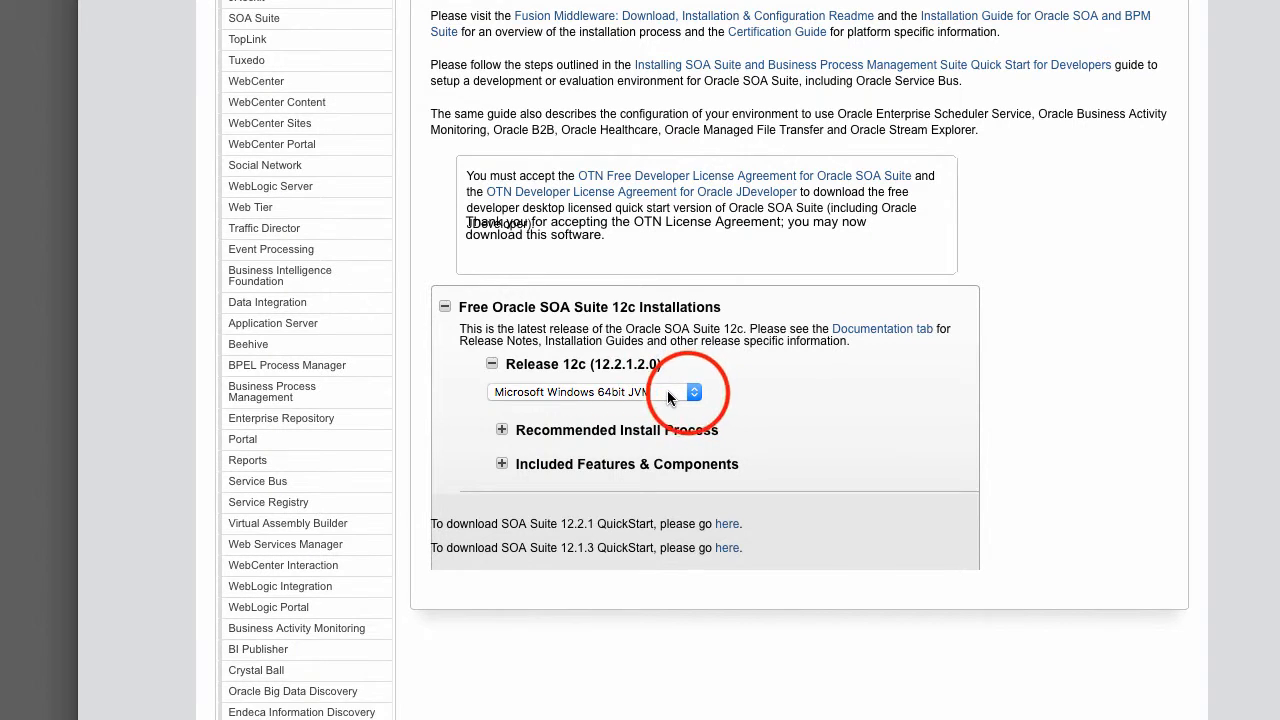
# Step: Set the Release 12c platform to All Platforms - Generic 64bit JVM
pyautogui.click(692, 390)
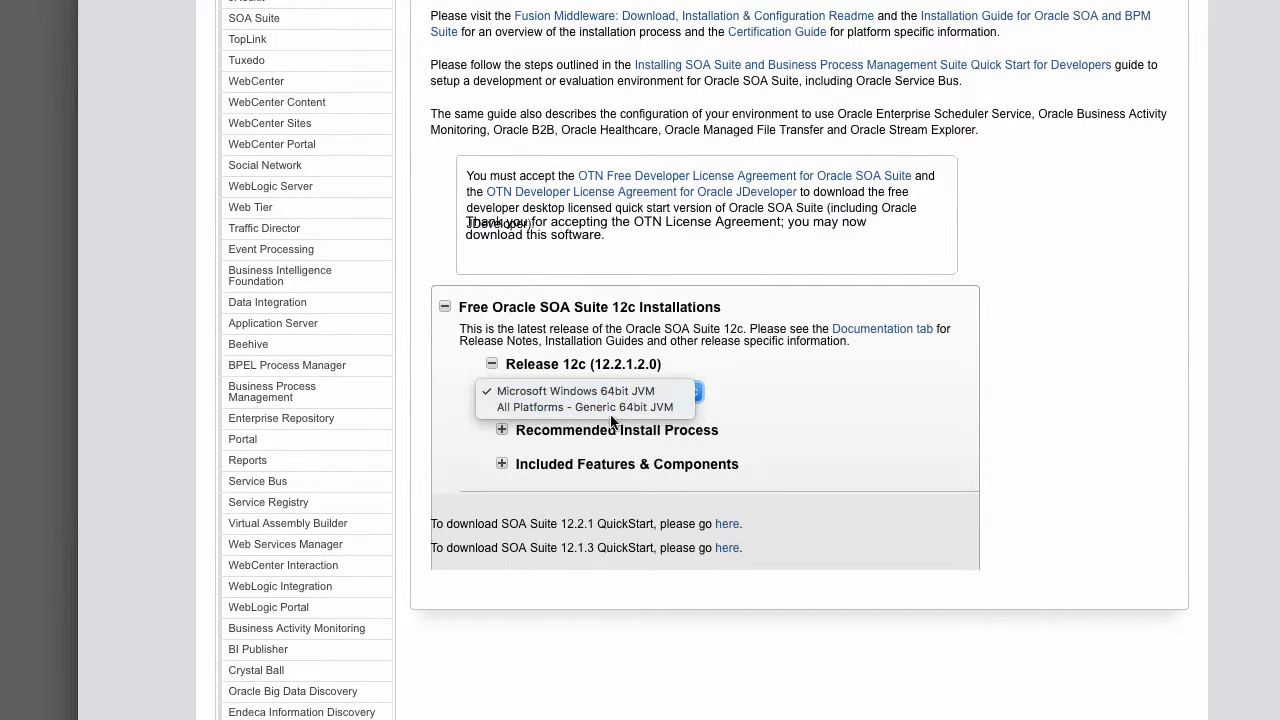
pyautogui.moveTo(584, 408)
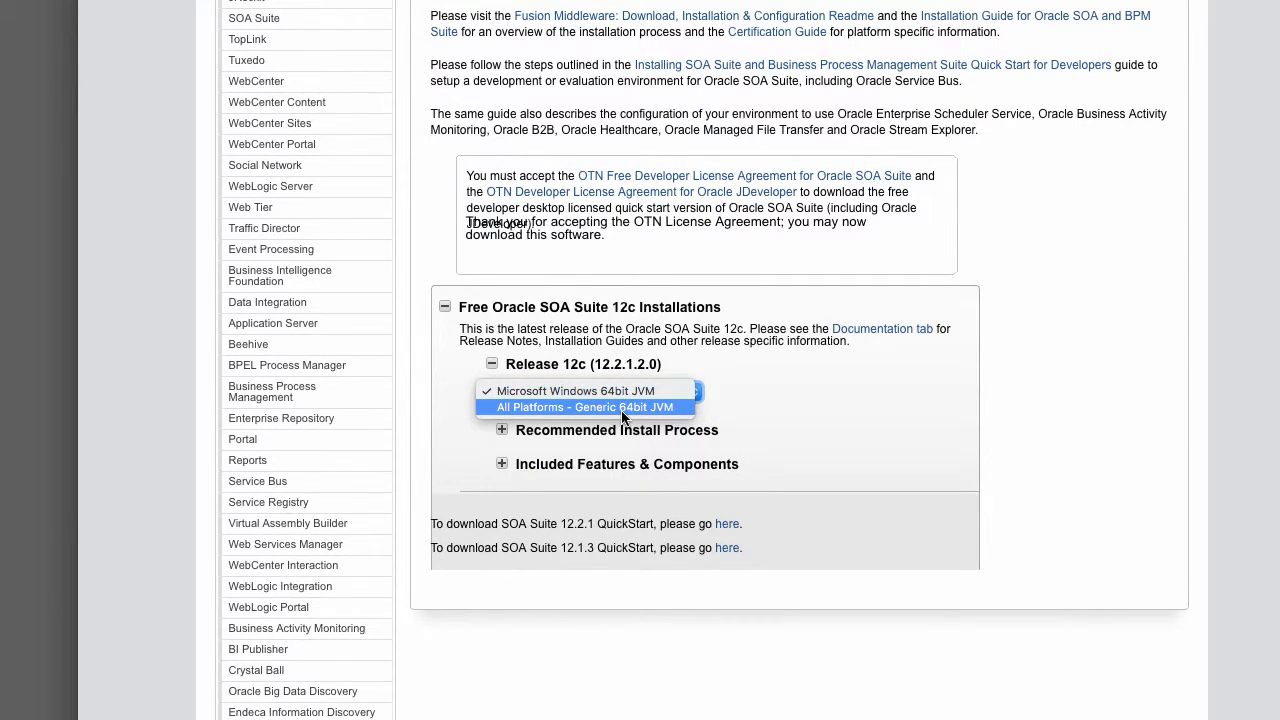
pyautogui.moveTo(670, 412)
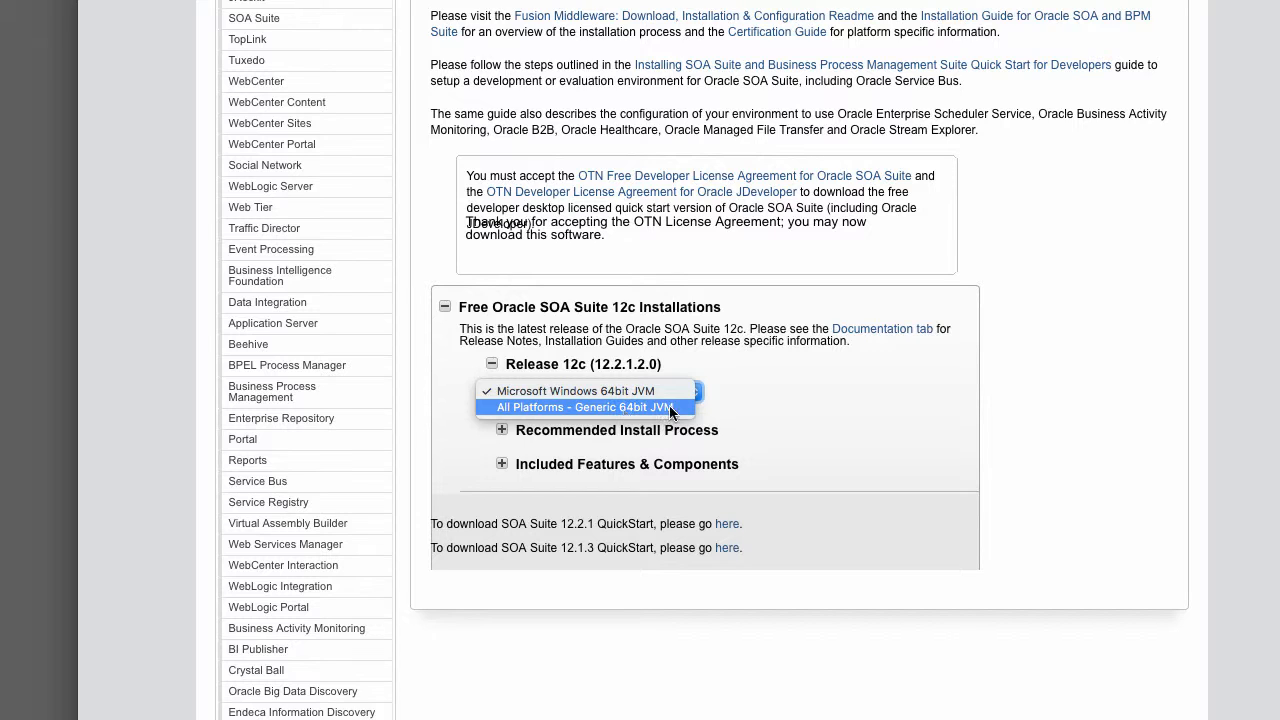
pyautogui.click(584, 406)
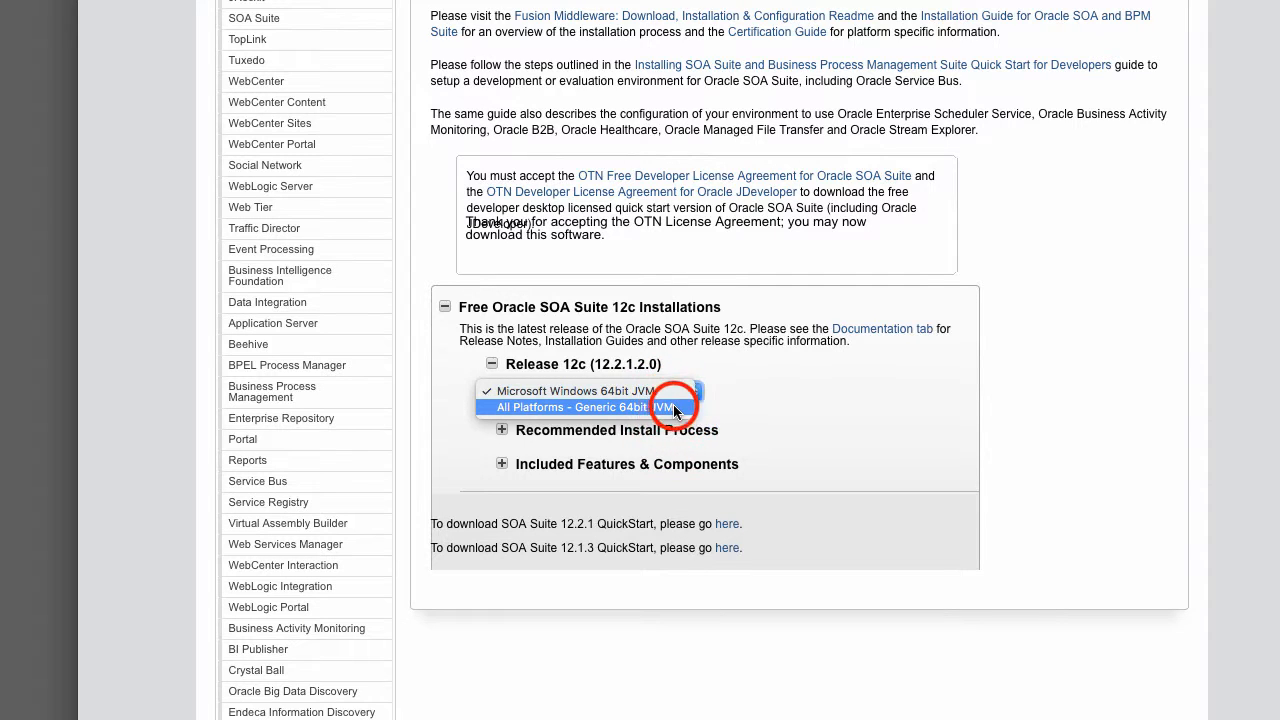
pyautogui.click(596, 408)
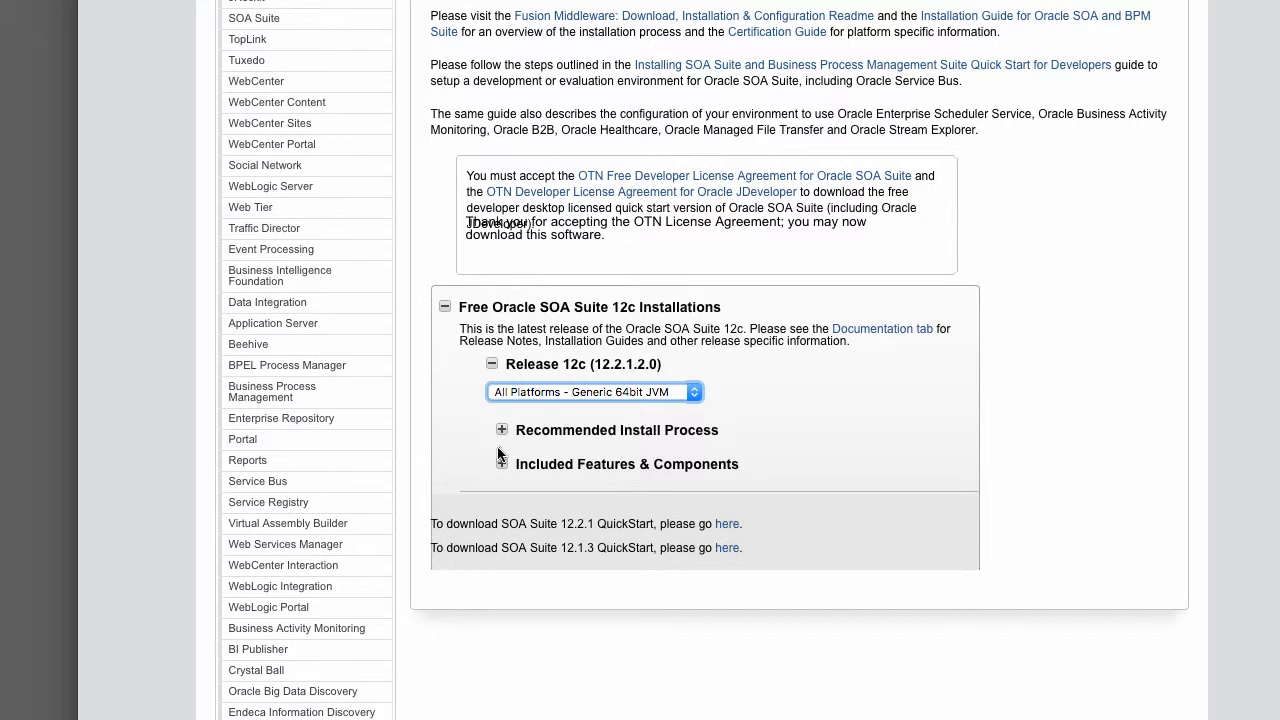
# Step: Expand Recommended Install Process to show the two 12.2.1.2 QuickStart installer download links
pyautogui.click(500, 430)
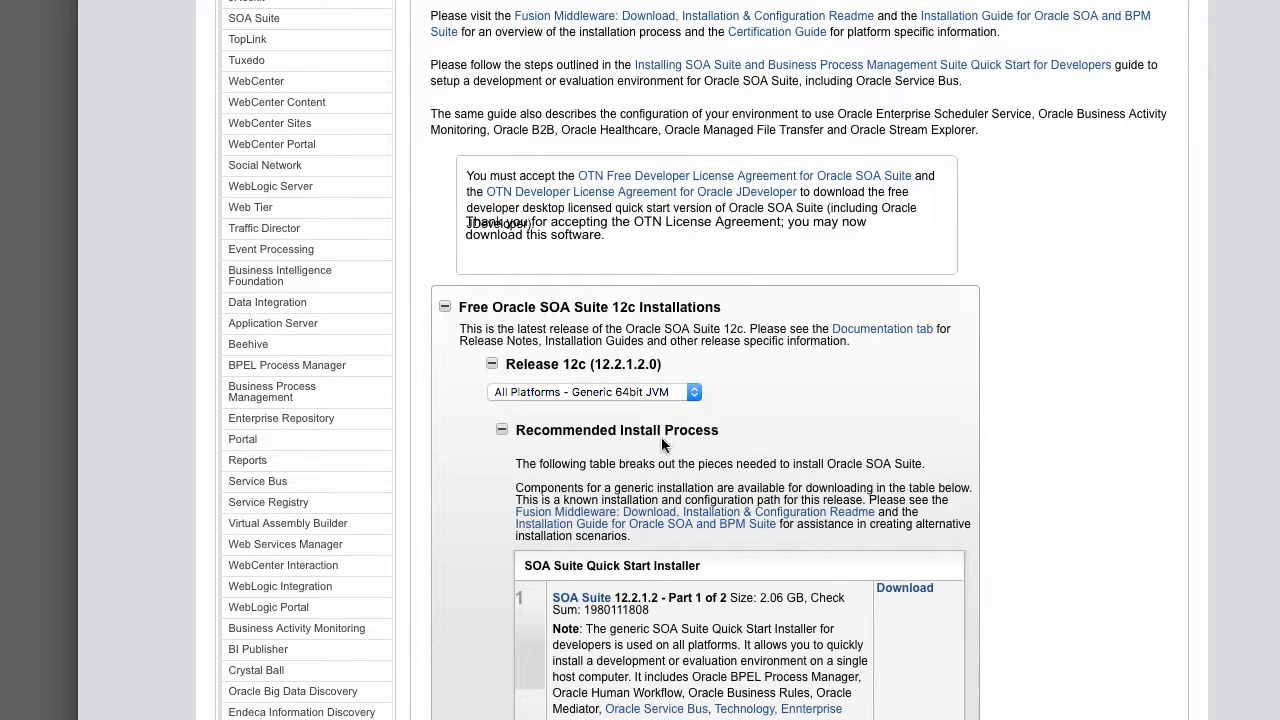
pyautogui.scroll(-3)
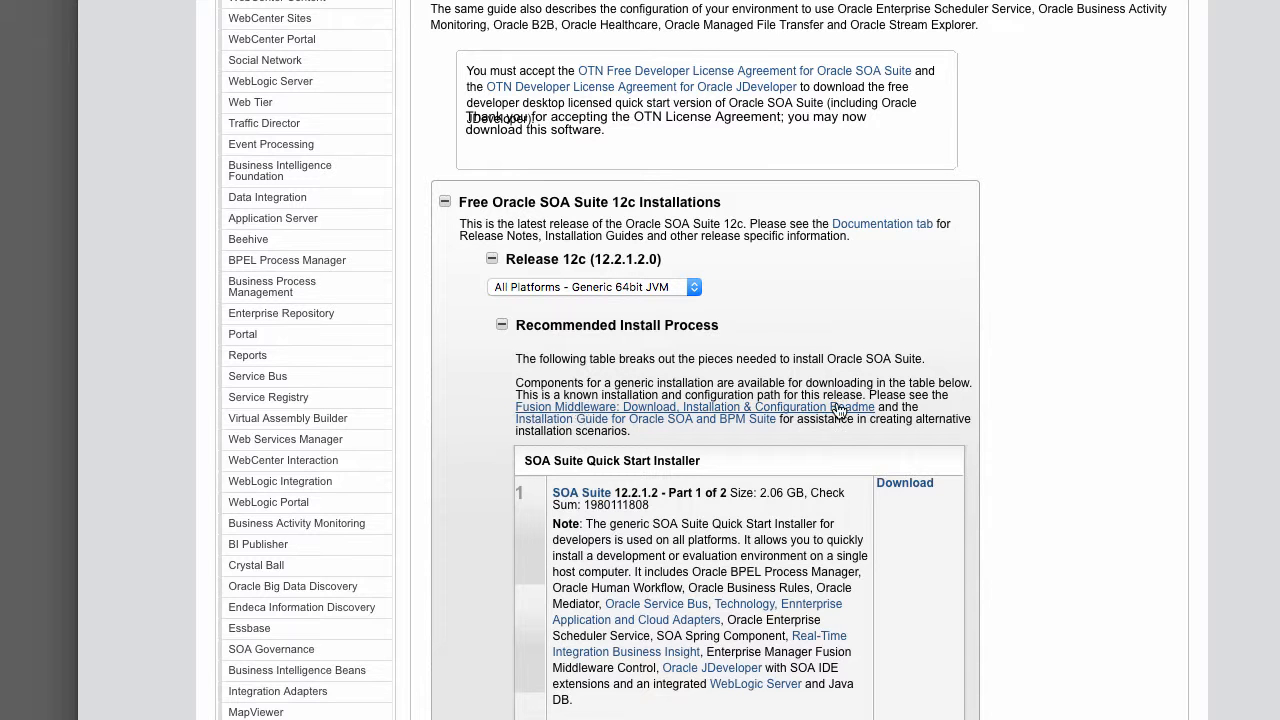
pyautogui.scroll(-3)
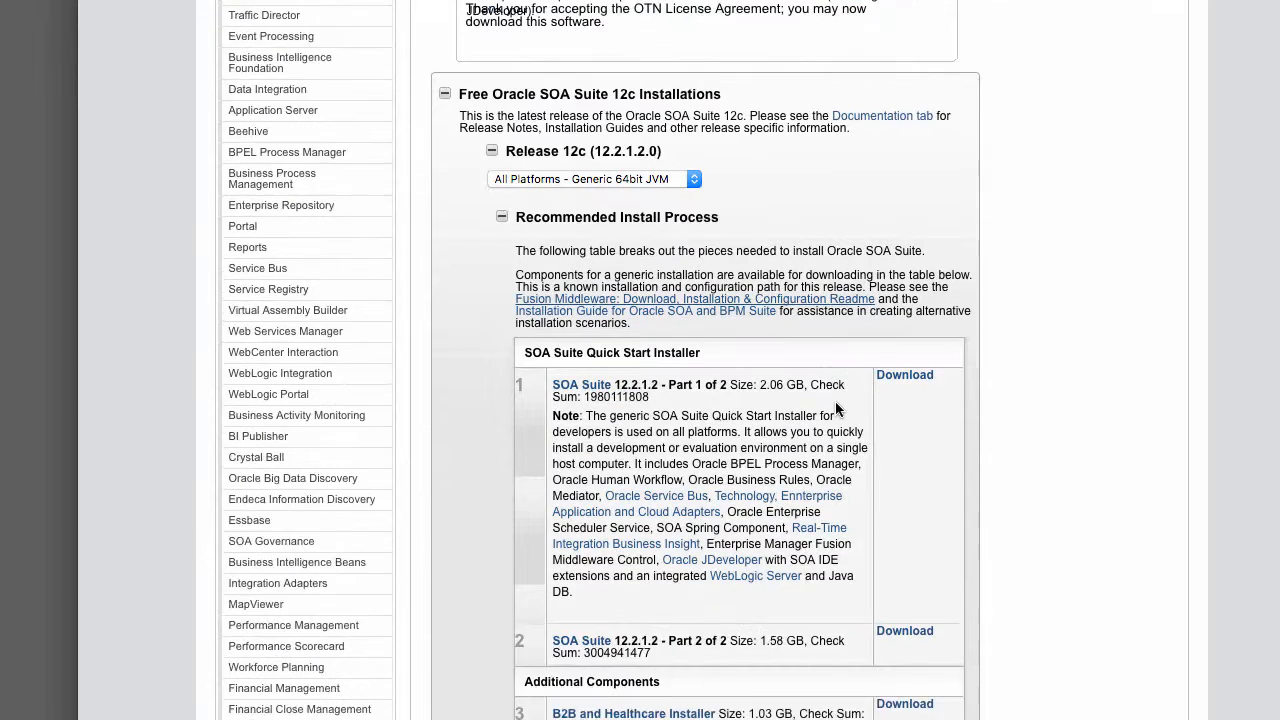
pyautogui.scroll(-3)
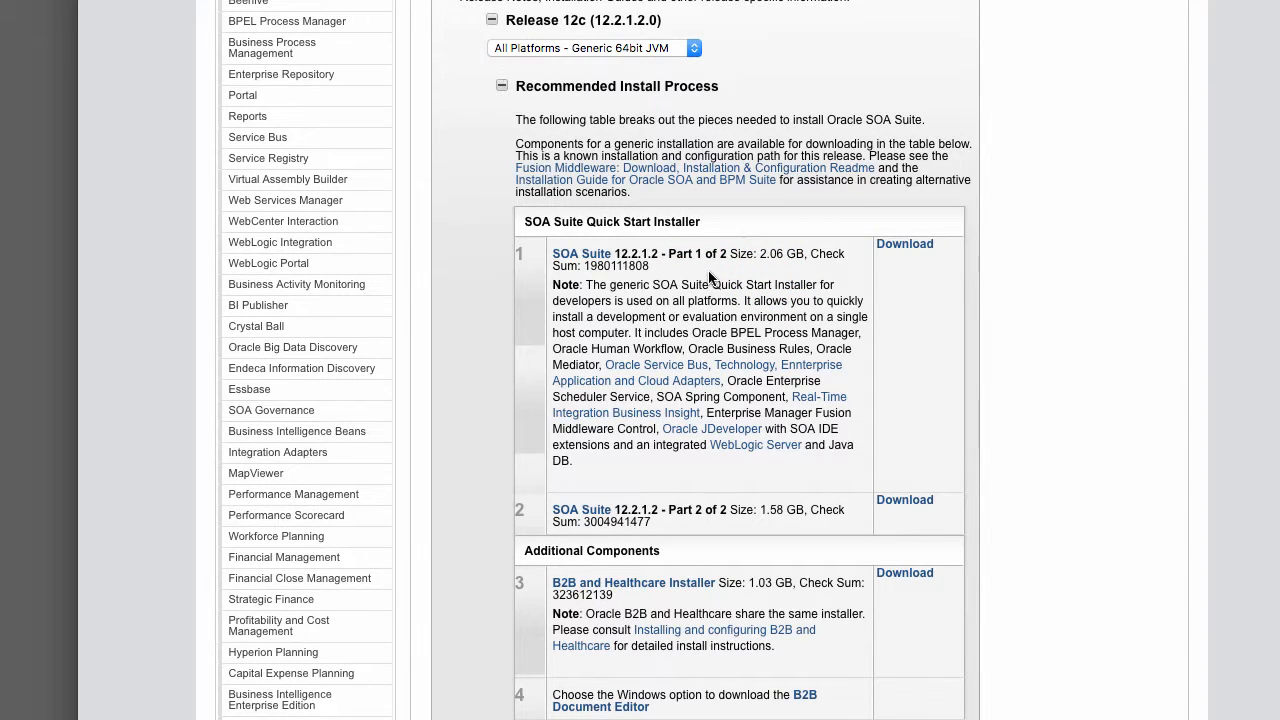
pyautogui.moveTo(872, 328)
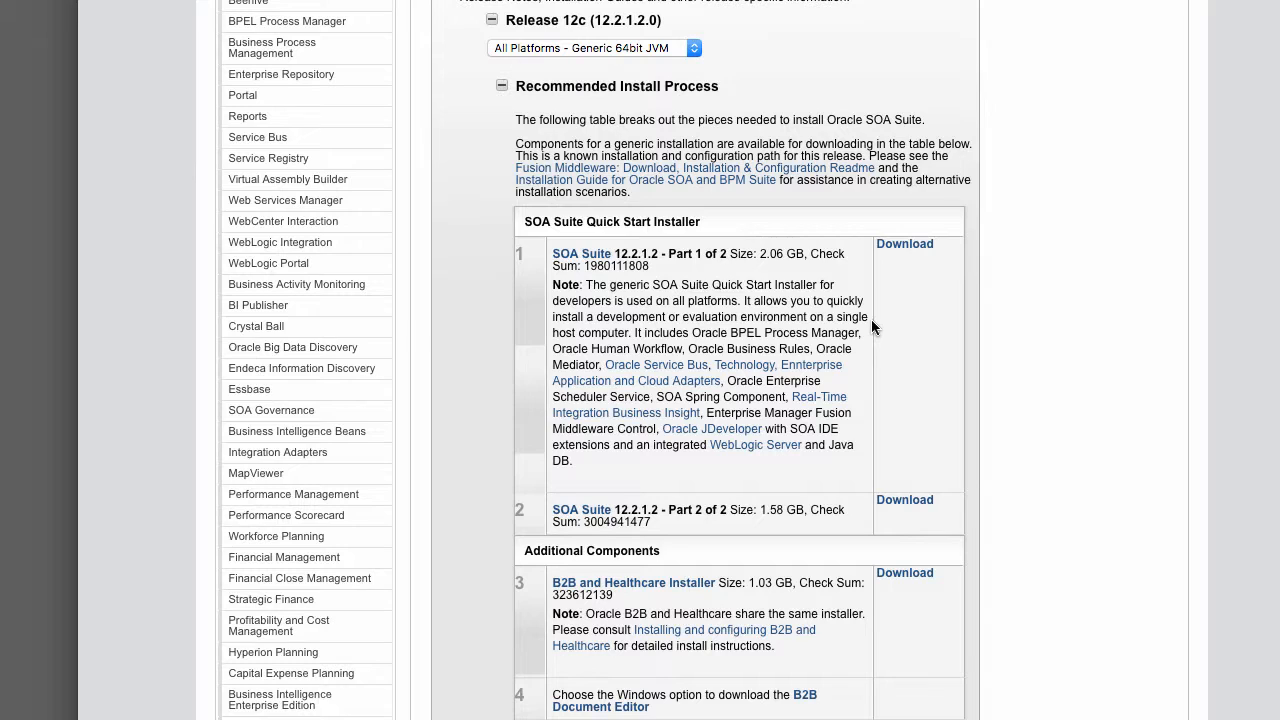
pyautogui.moveTo(976, 432)
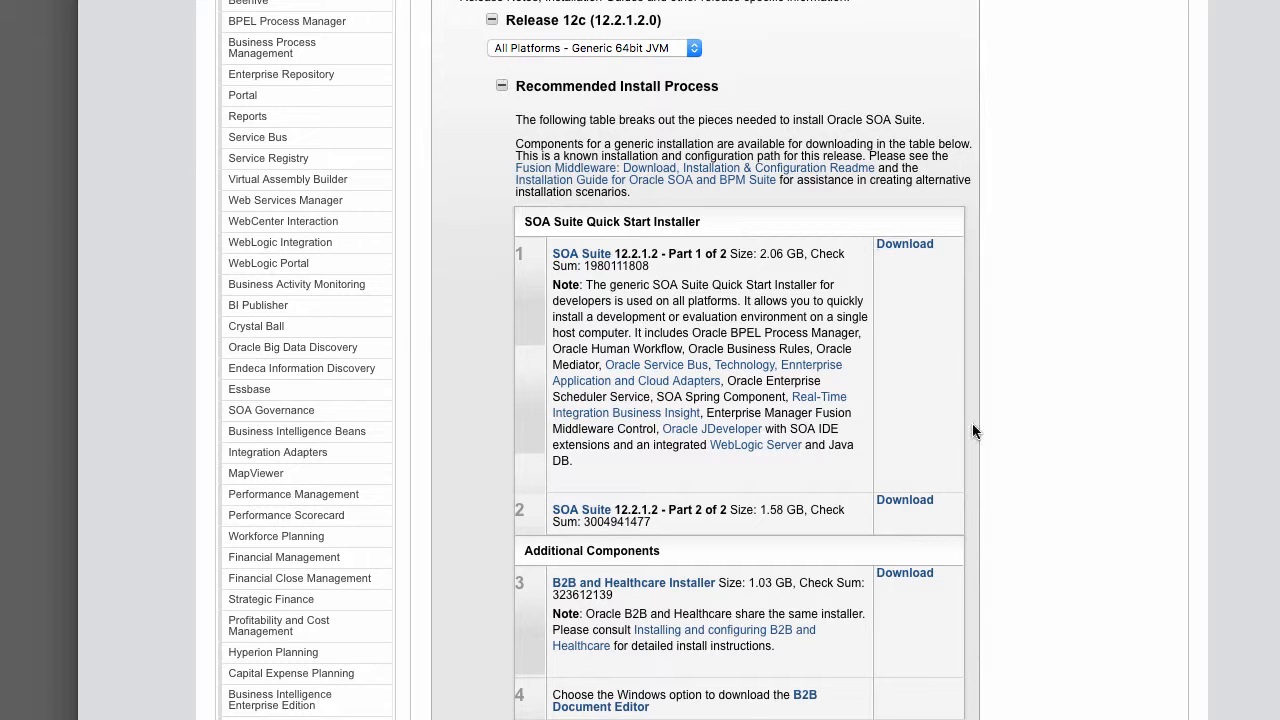
pyautogui.moveTo(956, 472)
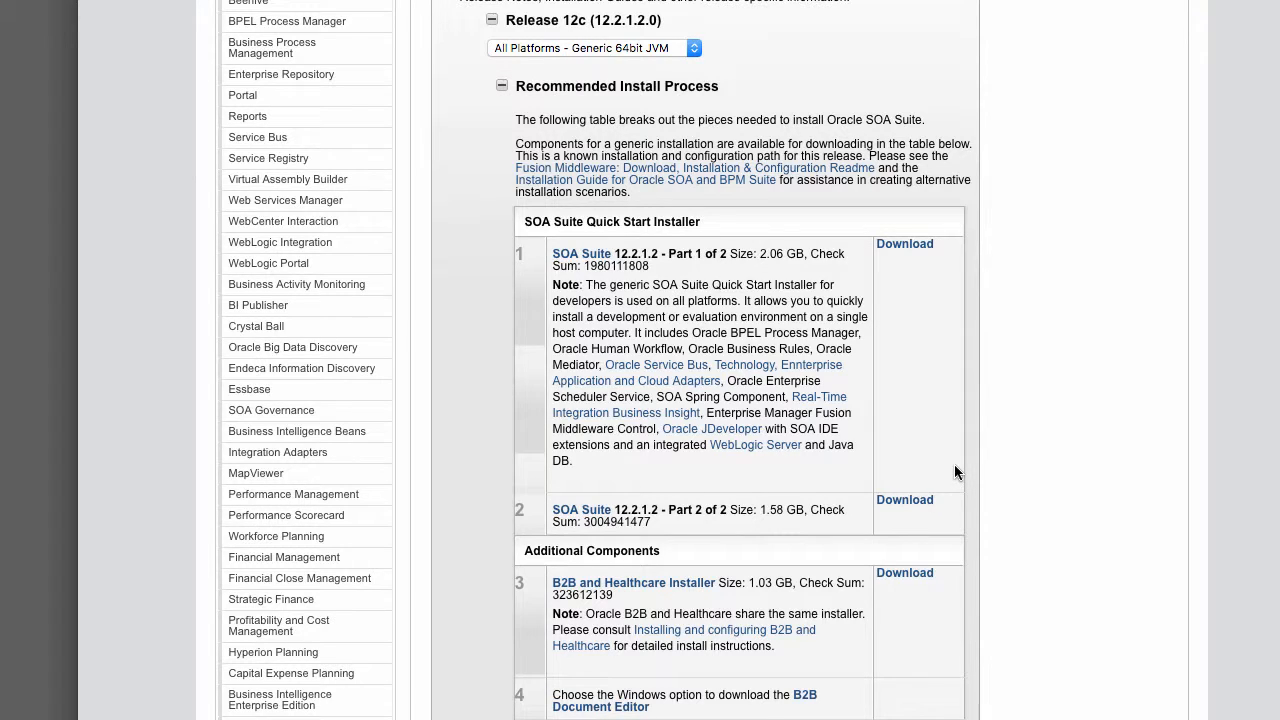
pyautogui.moveTo(784, 280)
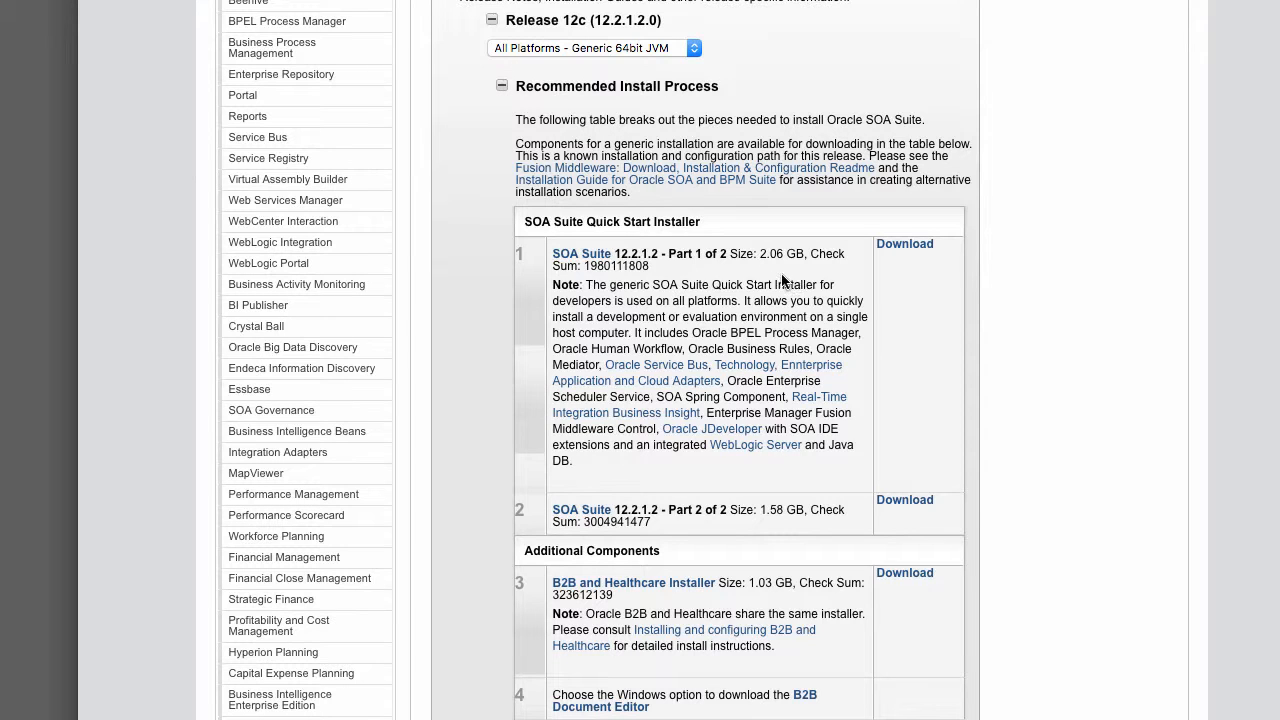